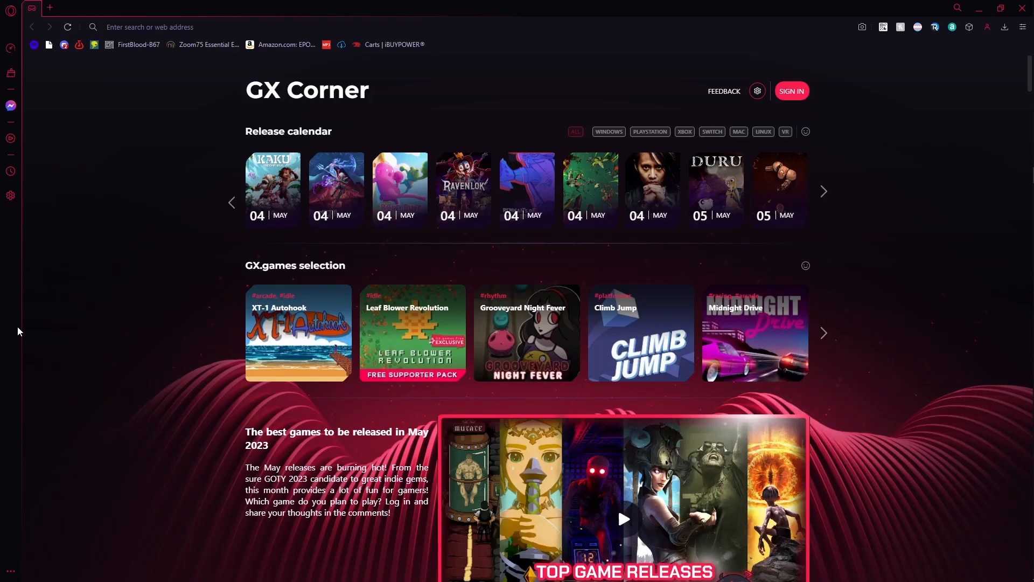
mouse_move(178, 241)
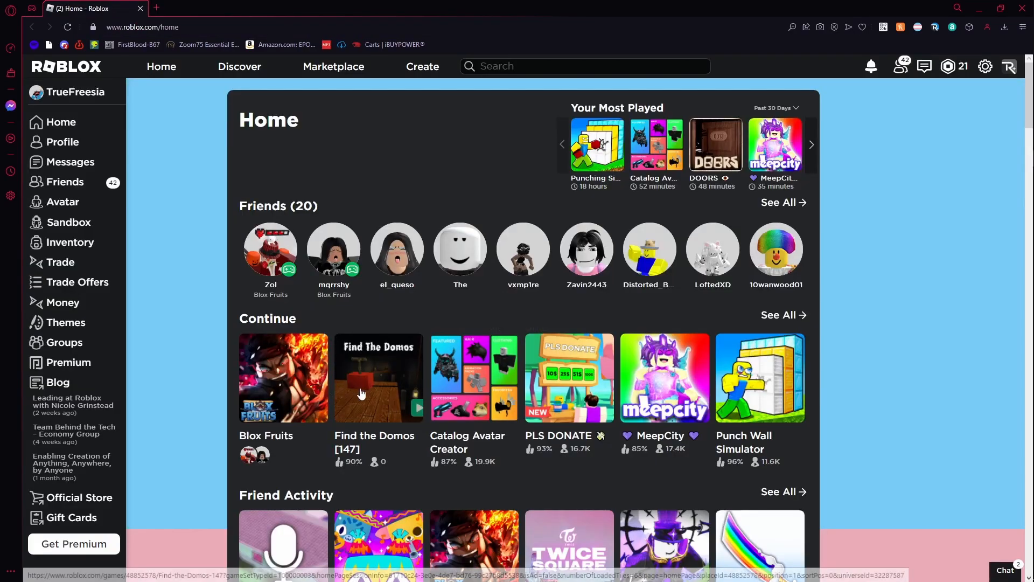
mouse_move(664, 377)
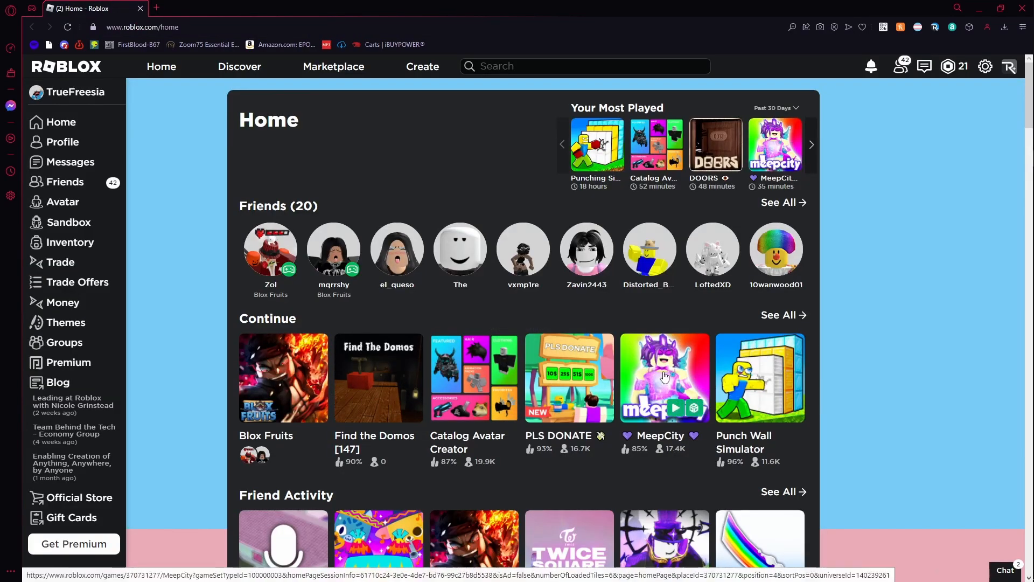
Launch MeepCity from its game page via the Continue tile, dismissing the download prompt
click(663, 377)
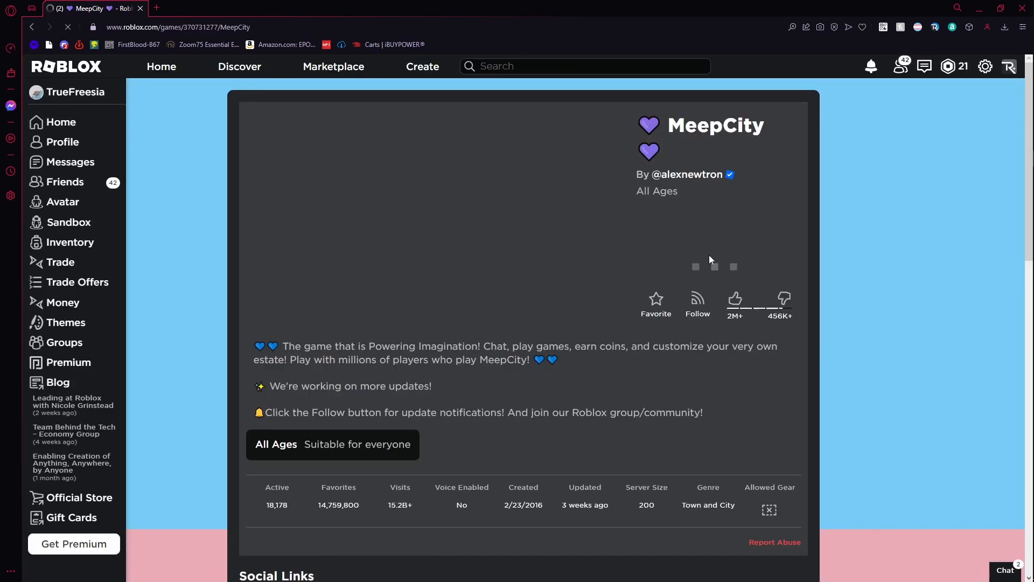
click(695, 266)
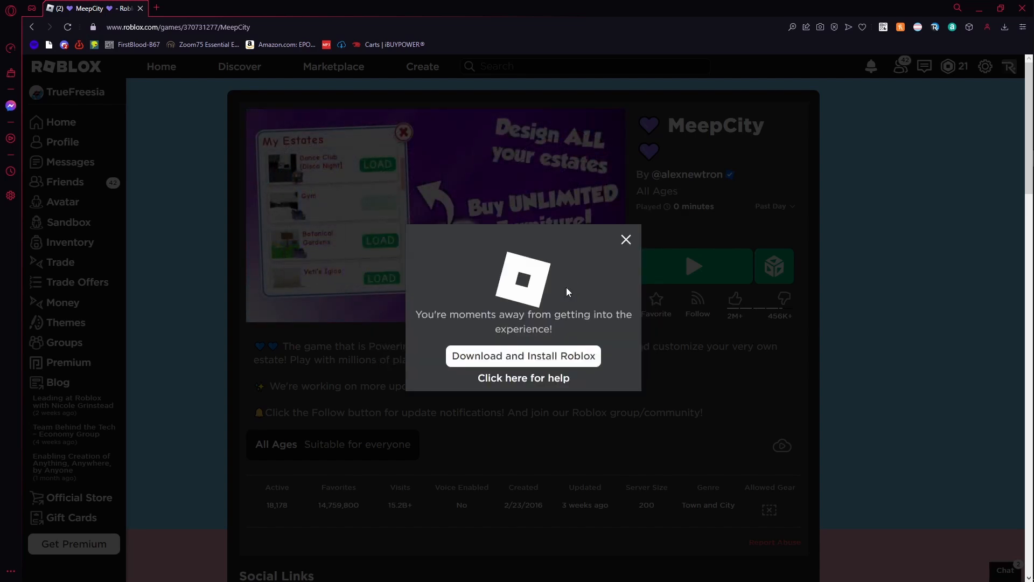
click(625, 239)
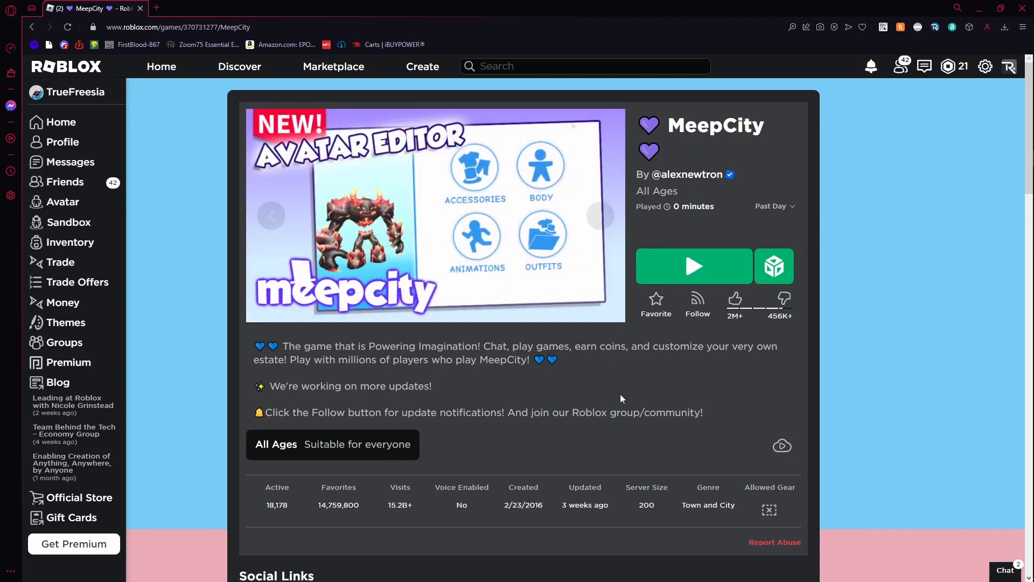
click(693, 267)
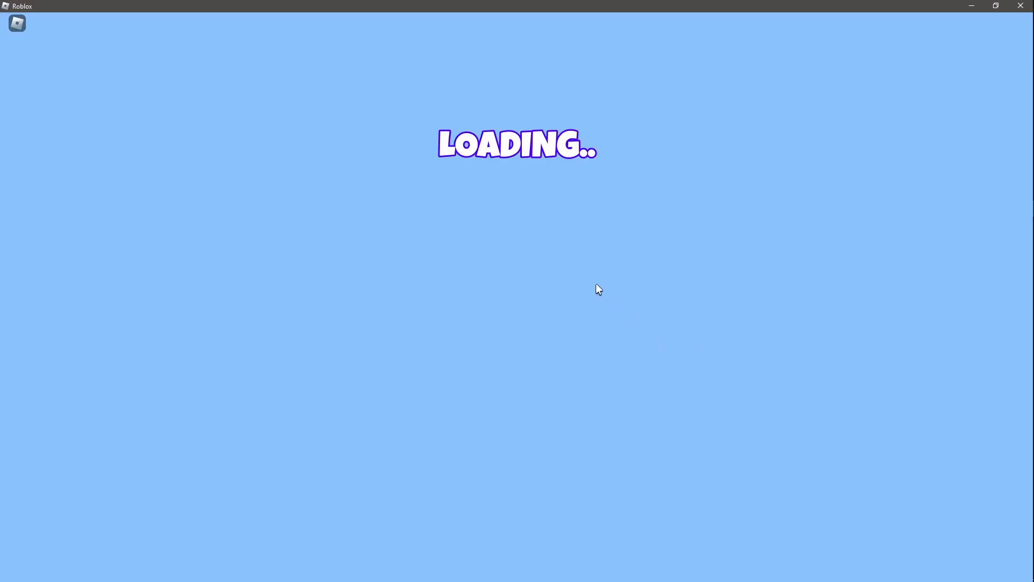
mouse_move(151, 14)
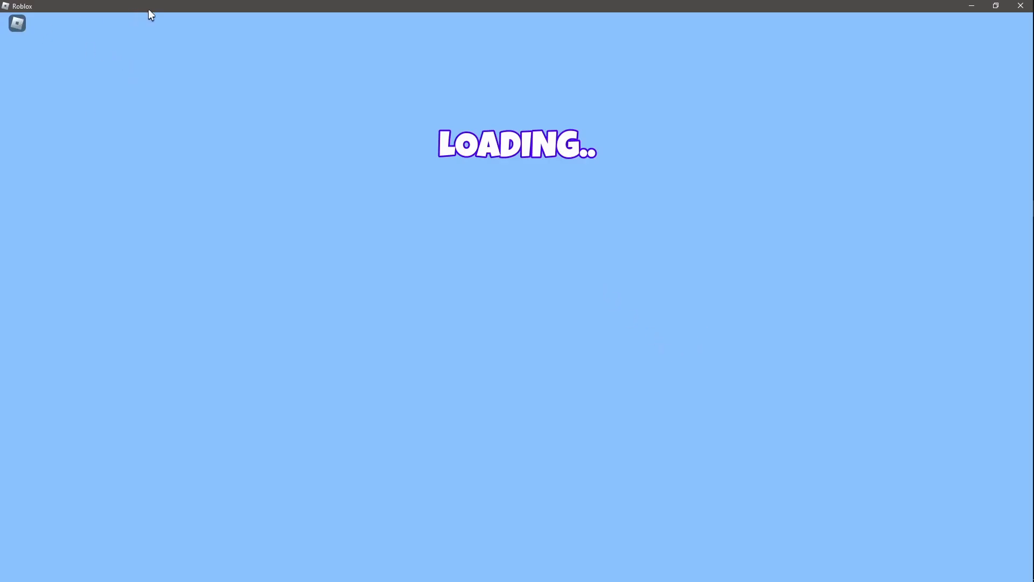
mouse_move(572, 192)
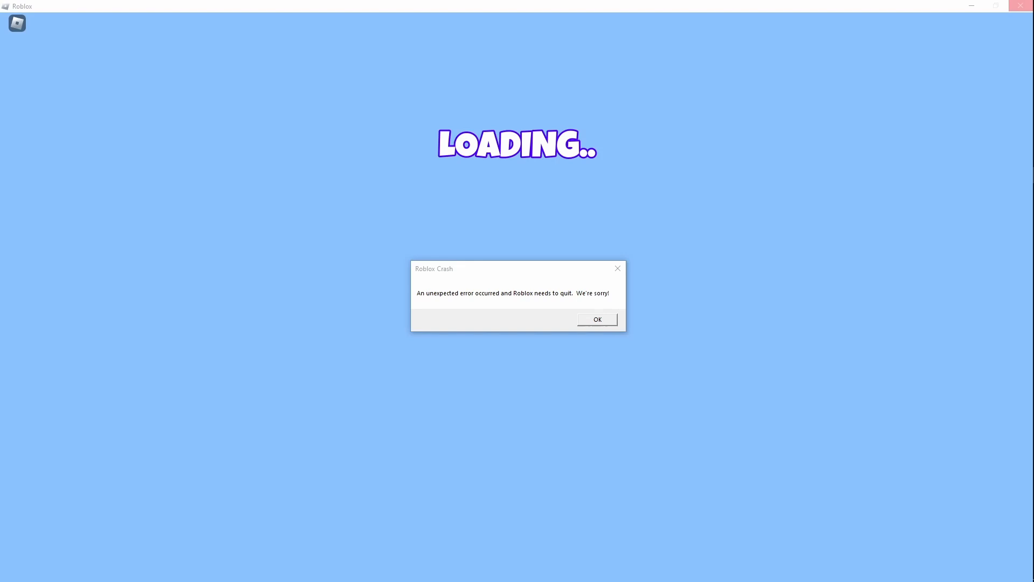
mouse_move(601, 331)
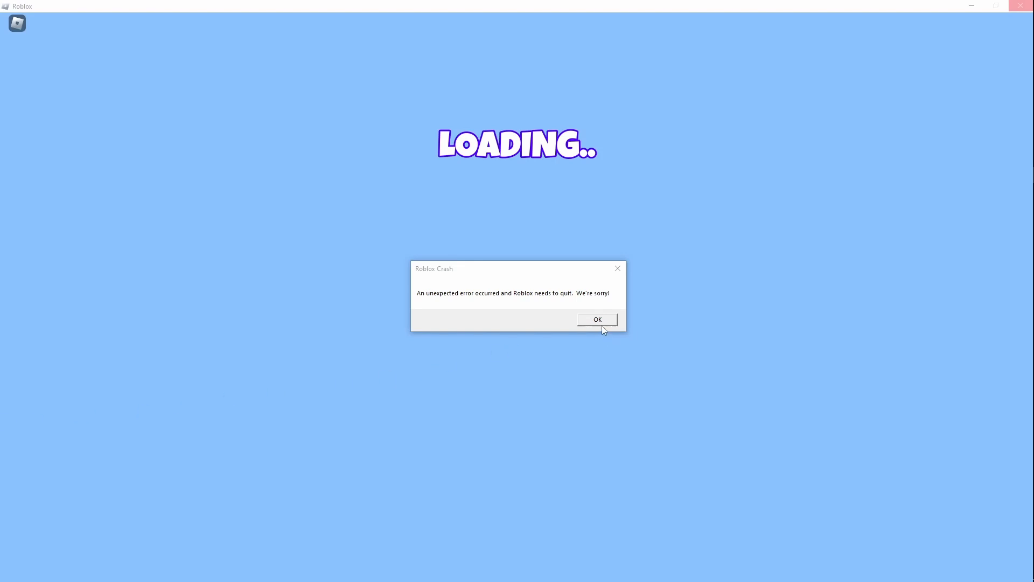
Acknowledge the Roblox Crash dialog and close the not-responding game client
click(596, 319)
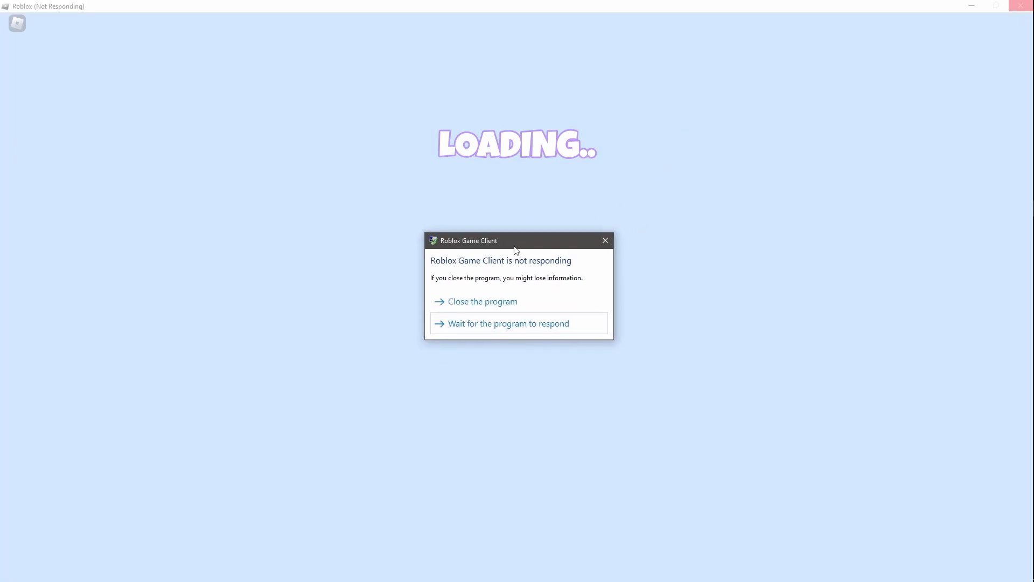
click(481, 302)
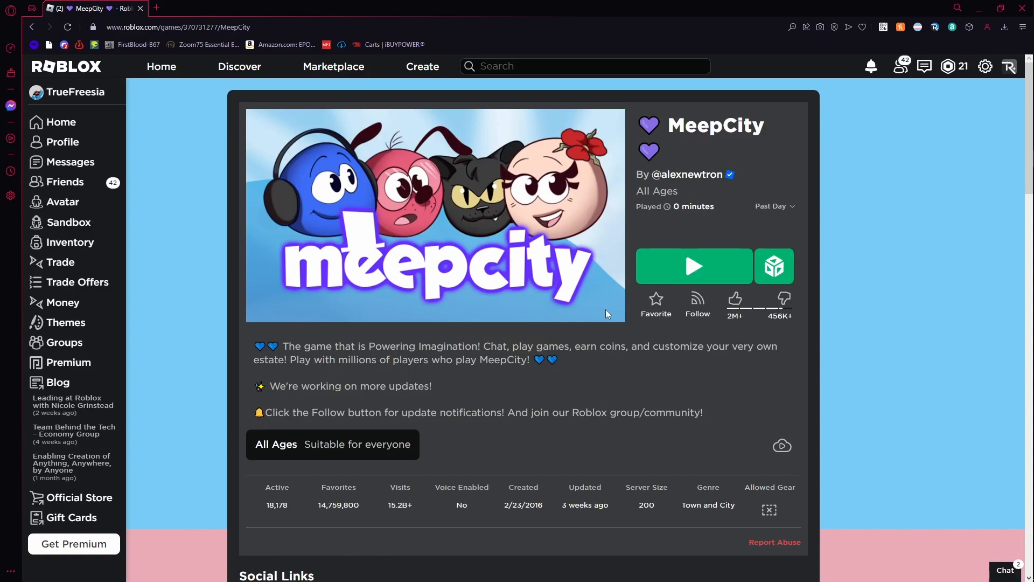
Relaunch MeepCity and acknowledge the second Roblox Crash dialog
click(693, 266)
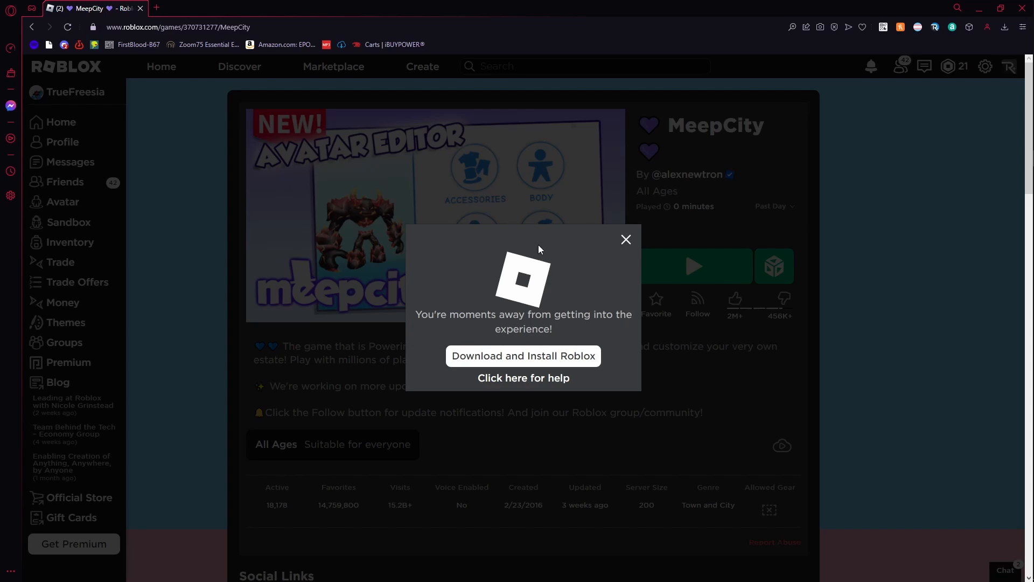
mouse_move(351, 349)
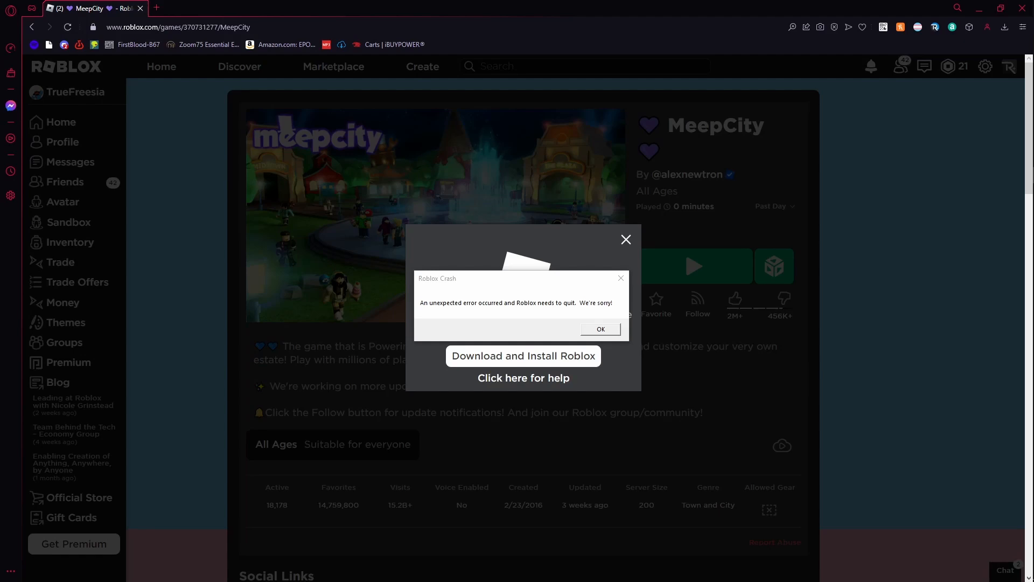
click(600, 330)
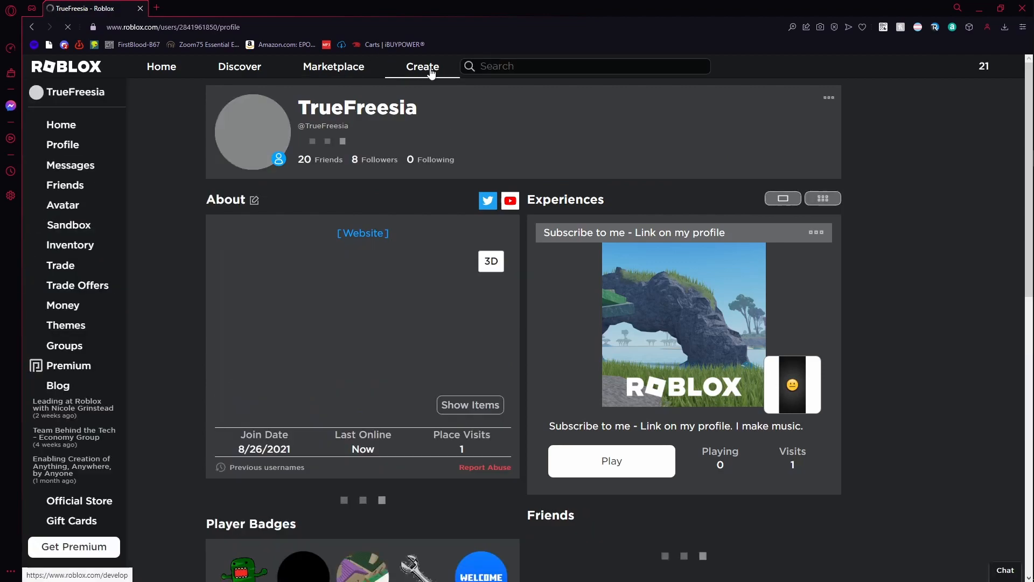
Launch the 'Subscribe to me - Link on my profile' experience from the profile
click(422, 65)
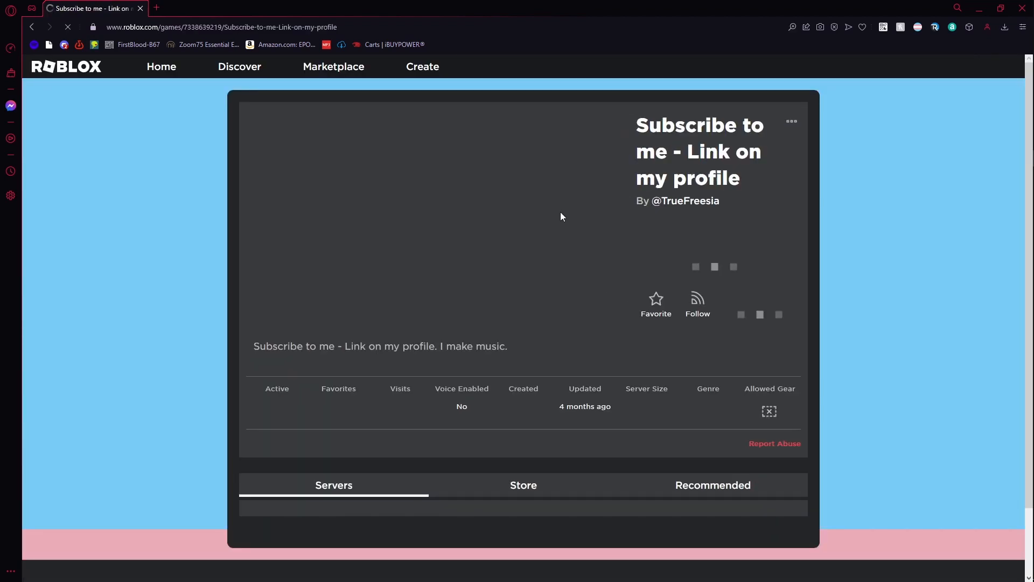
click(693, 266)
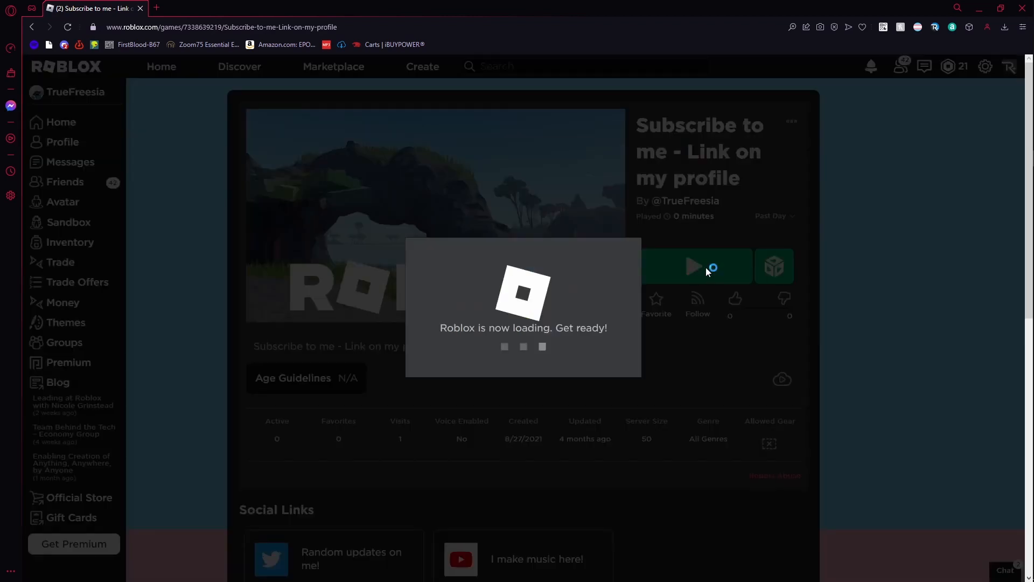
click(695, 266)
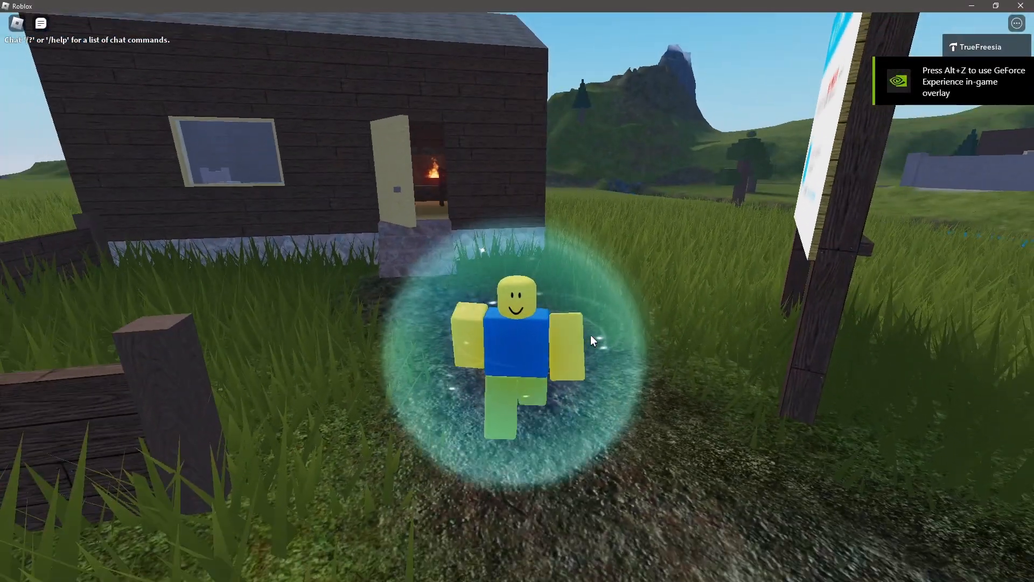
Bring up the in-game Esc menu, resume once, then go to its Settings tab
key(Escape)
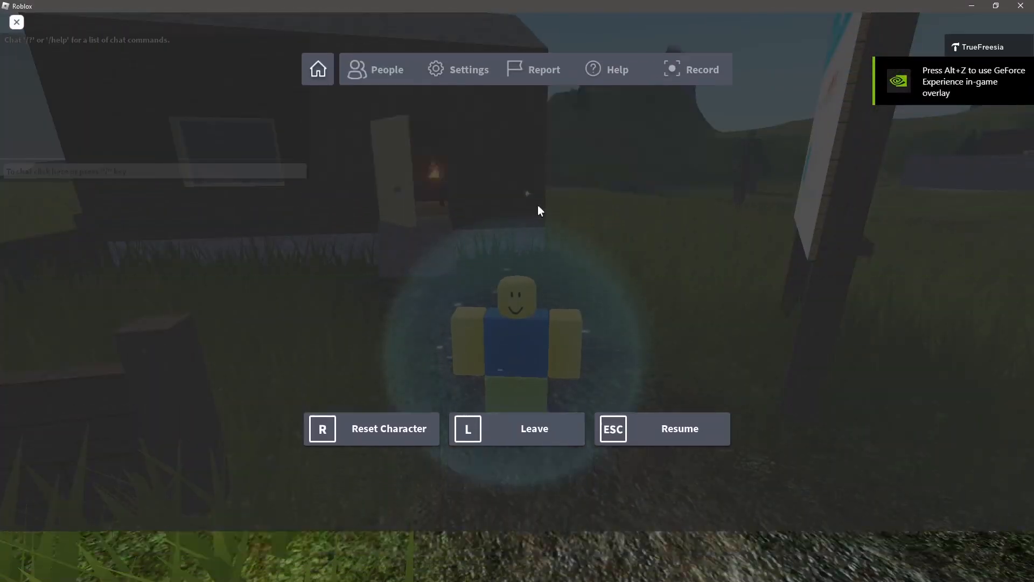
click(662, 428)
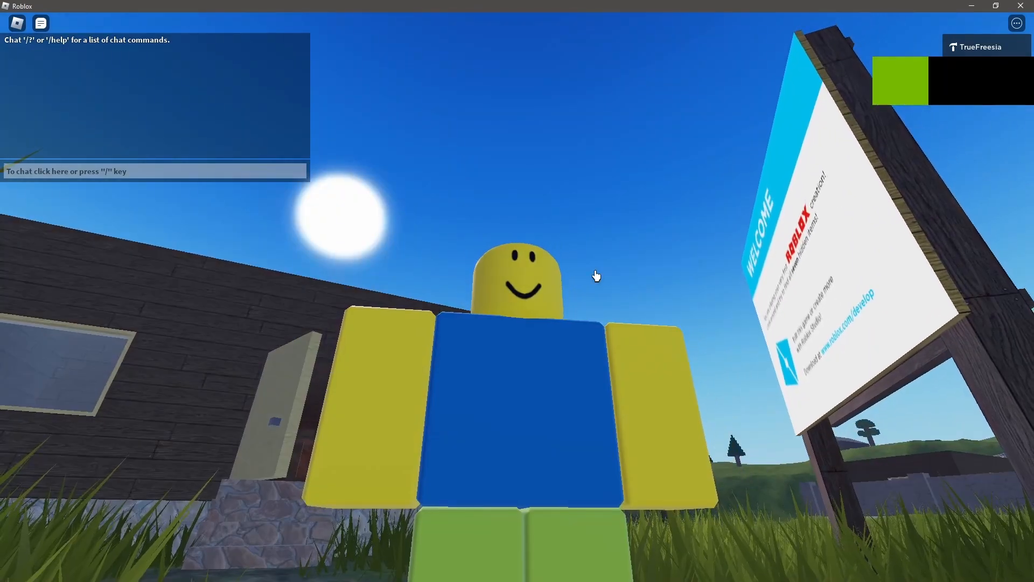
key(Escape)
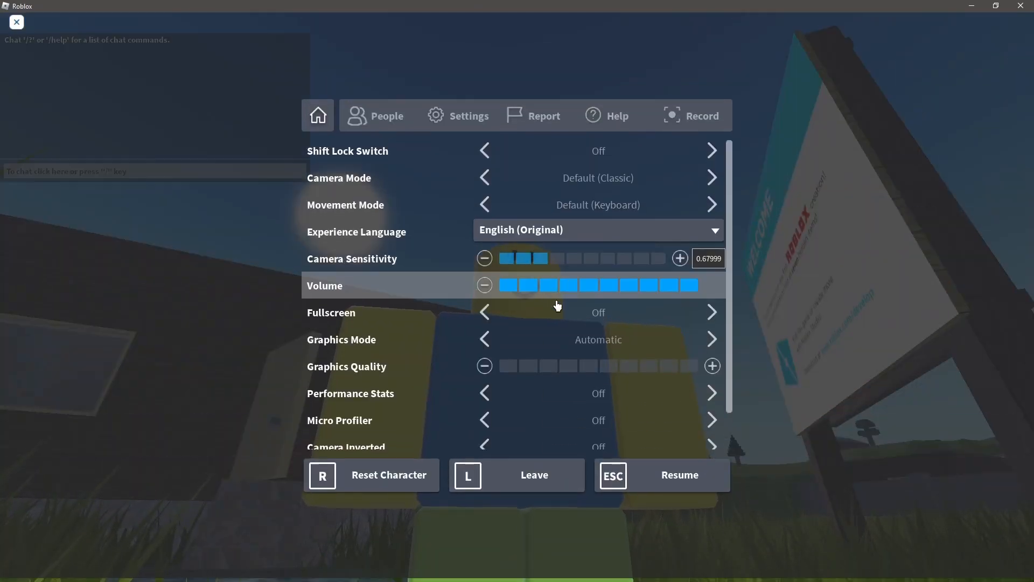
click(678, 475)
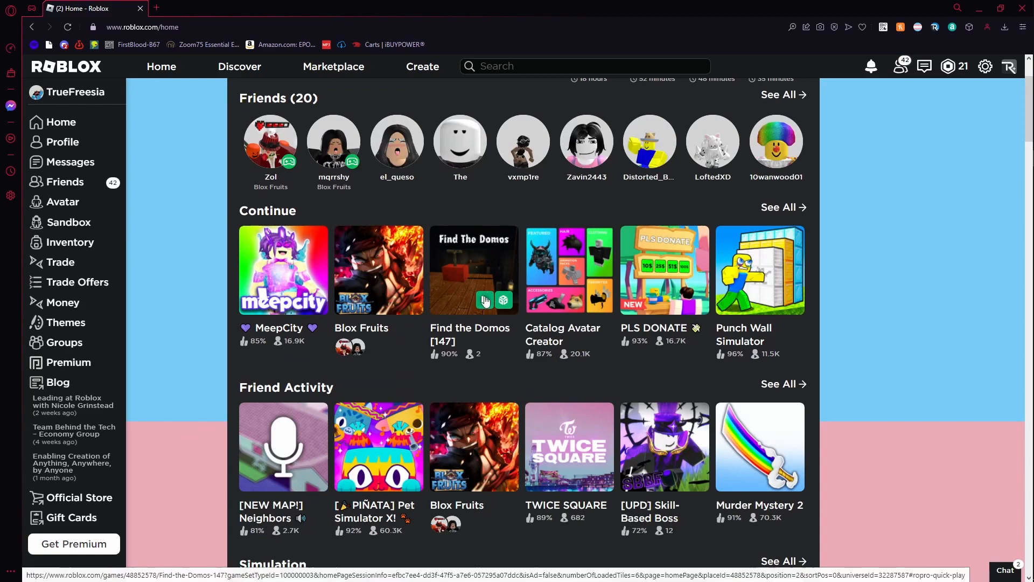
Launch Find the Domos [147], dismiss its crash message and head to the Marketplace
click(472, 269)
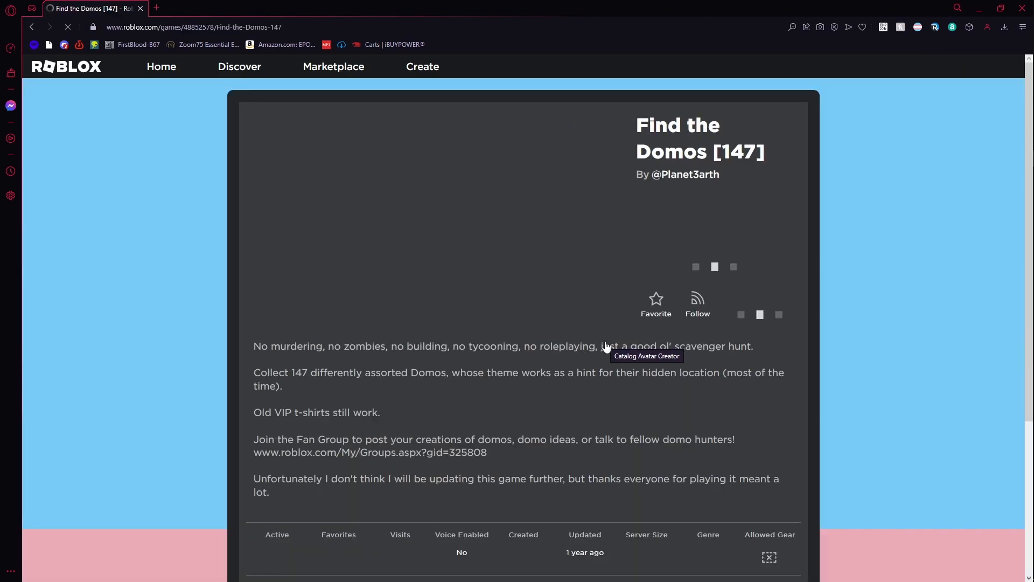
click(693, 266)
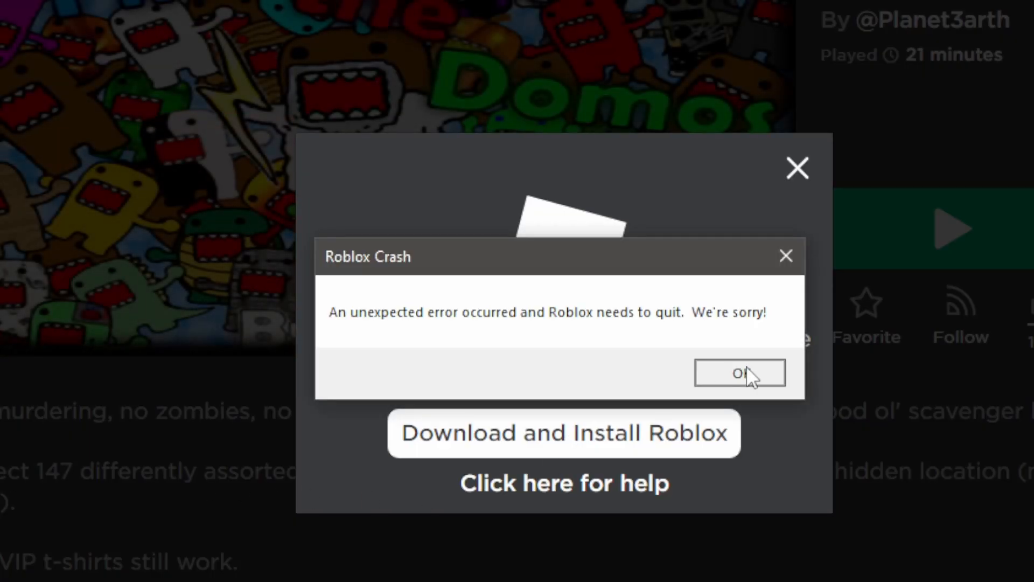
click(739, 372)
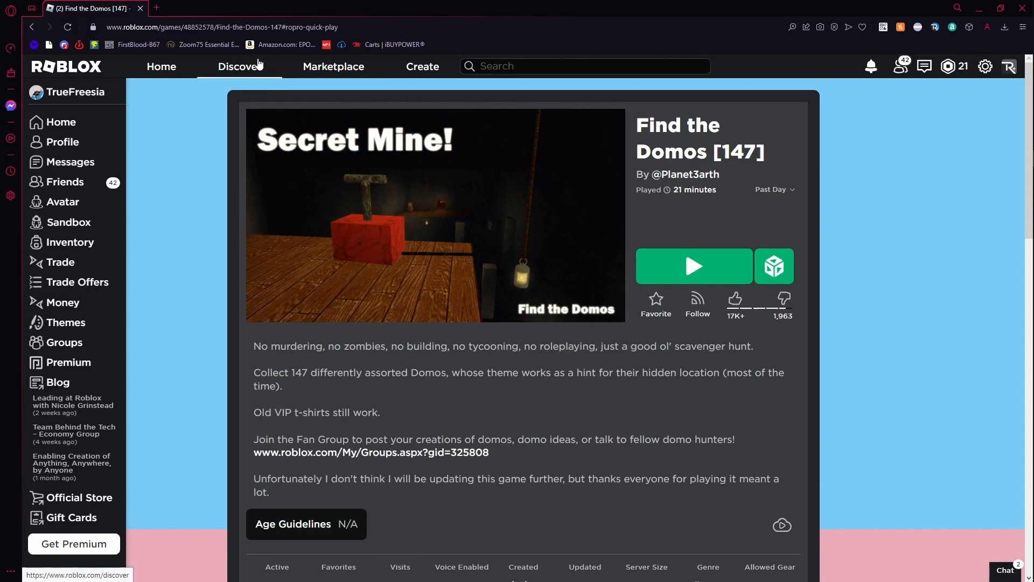
click(333, 66)
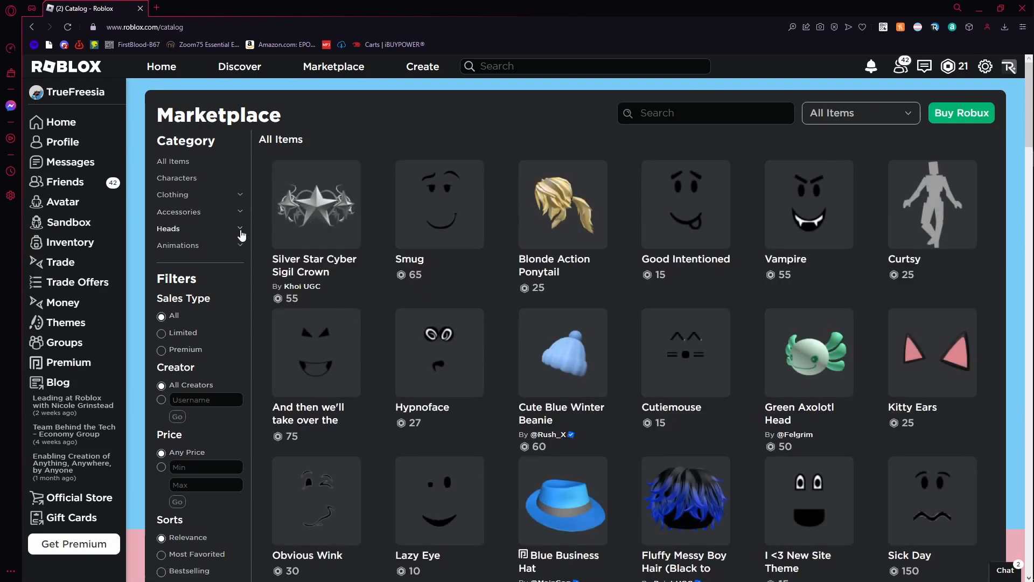
Browse Accessories > Clothing, which reports the catalog unavailable, then go to Avatar
click(178, 212)
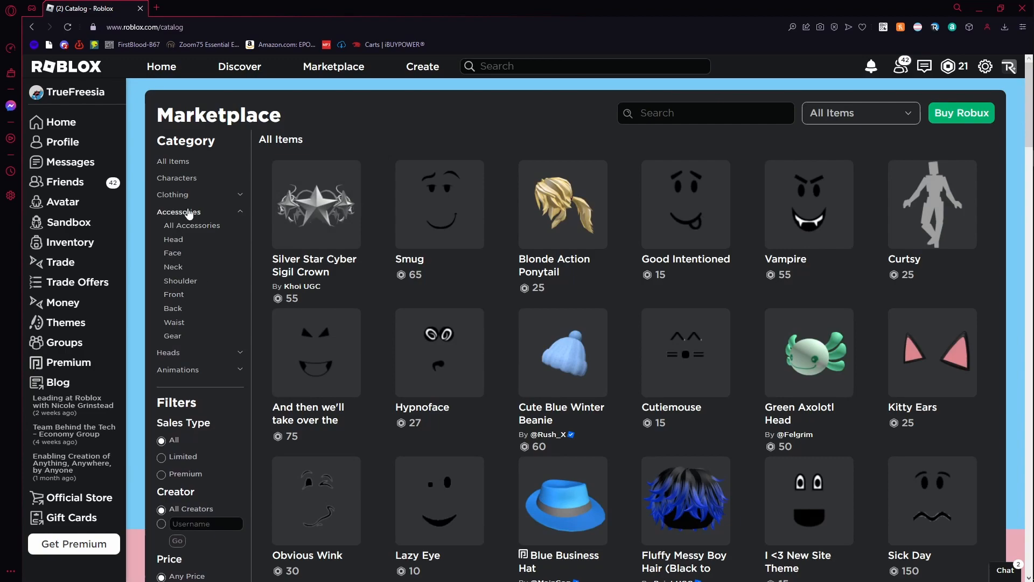
click(172, 194)
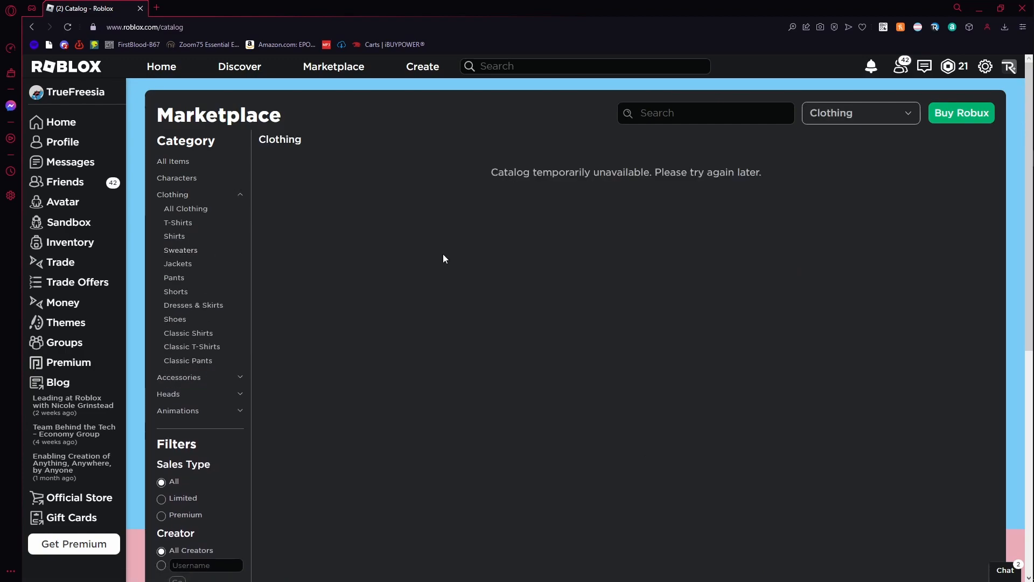
mouse_move(488, 173)
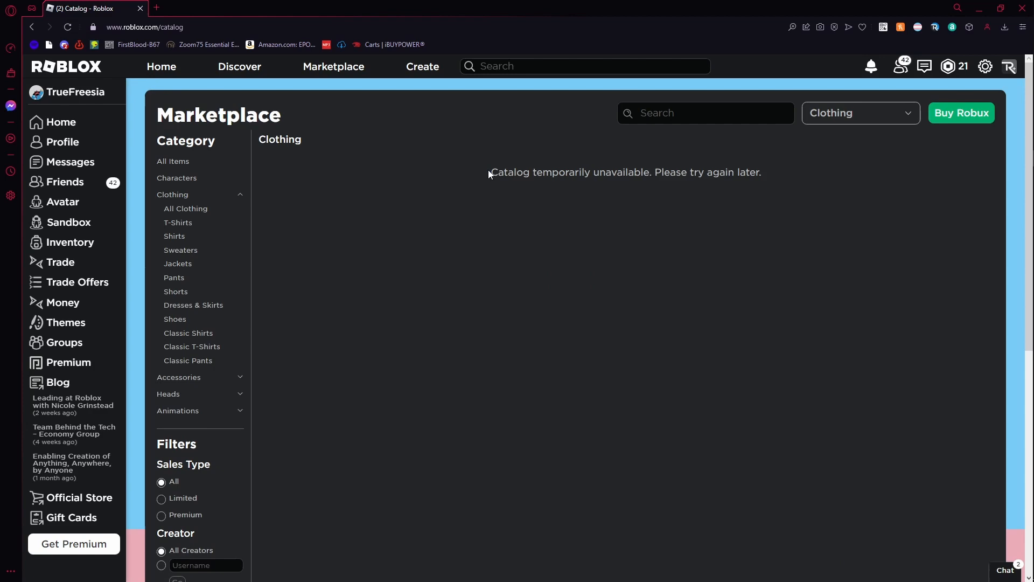
mouse_move(797, 278)
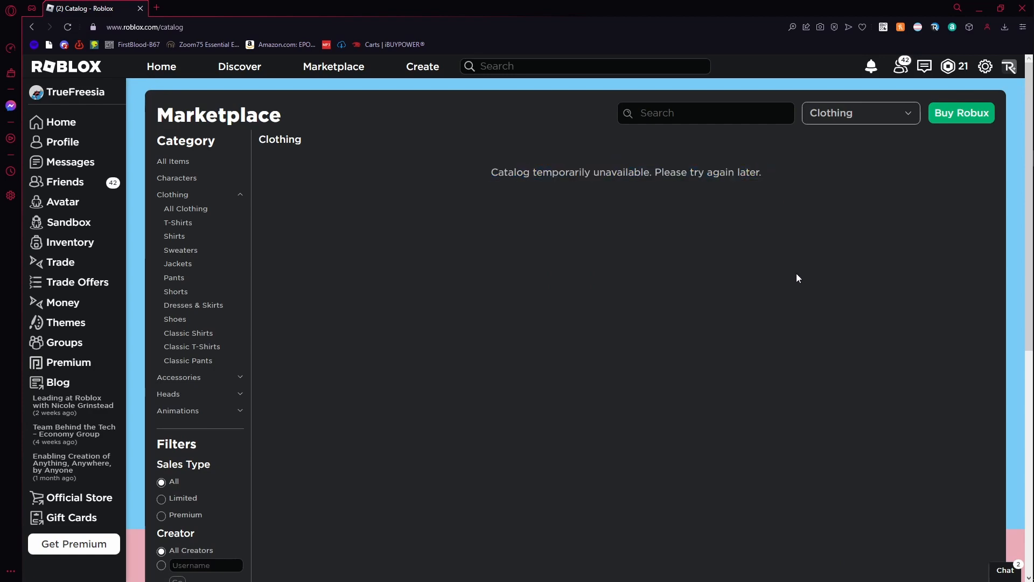
click(62, 201)
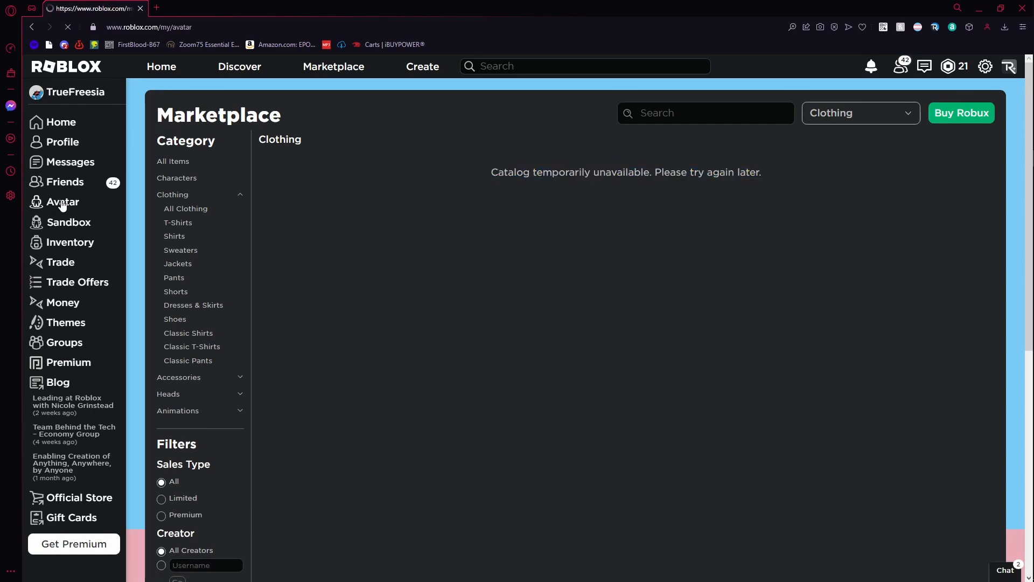
Check the unavailable avatar editor, then search Google for 'roblox anticheat blocking virtual computer'
click(63, 202)
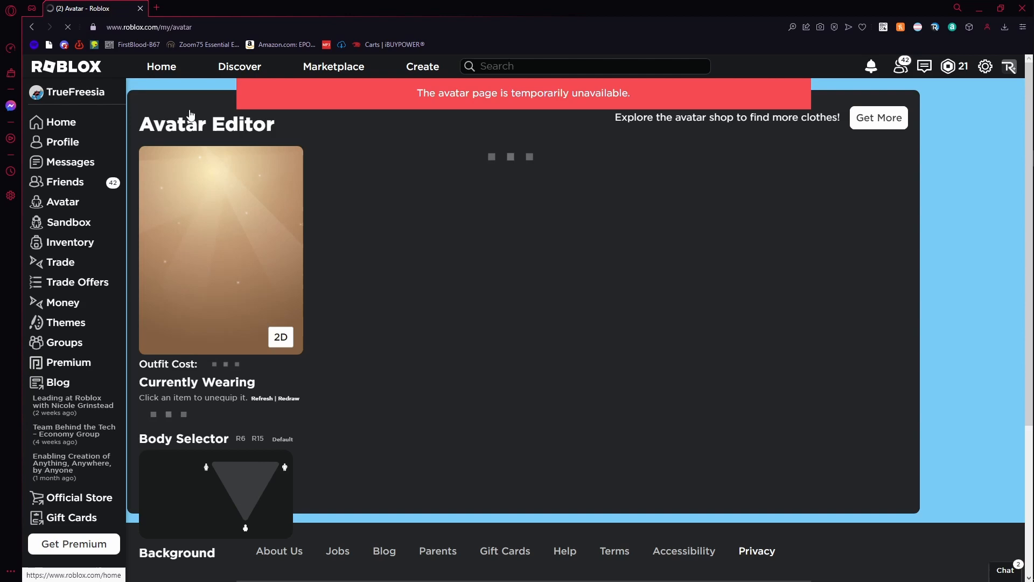
click(63, 142)
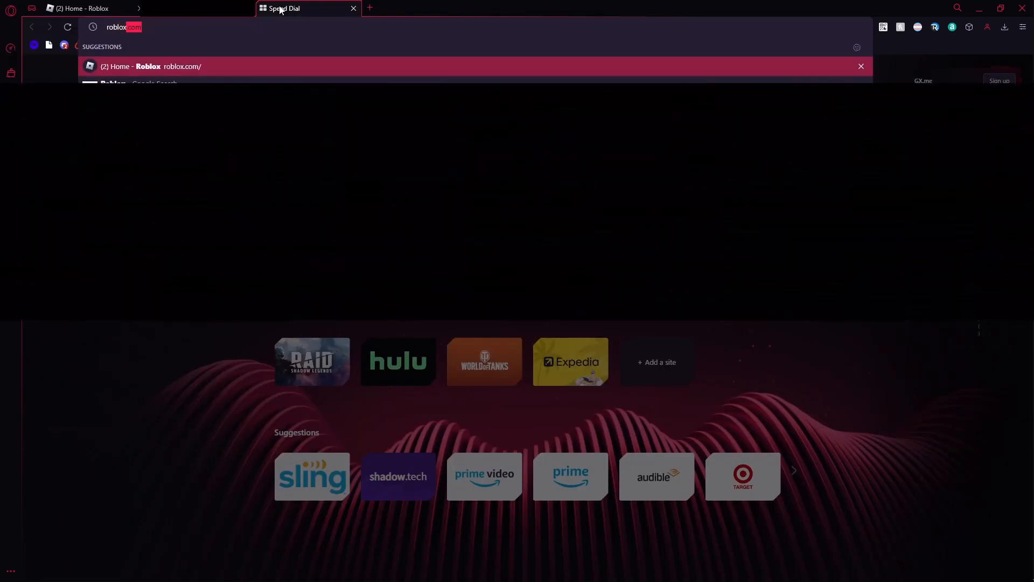
text(roblox anticheat blocking vbir)
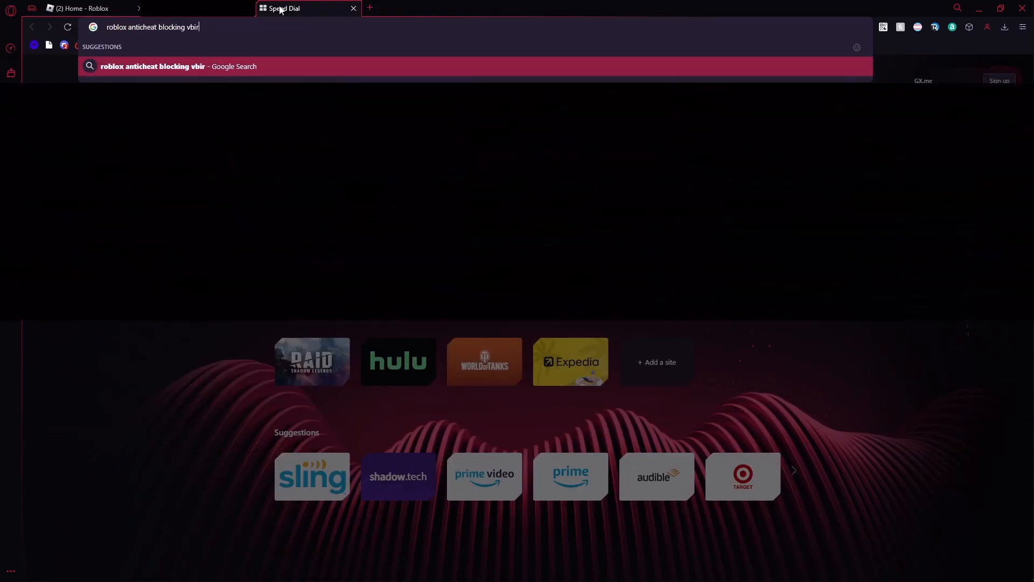
text(virtual computer)
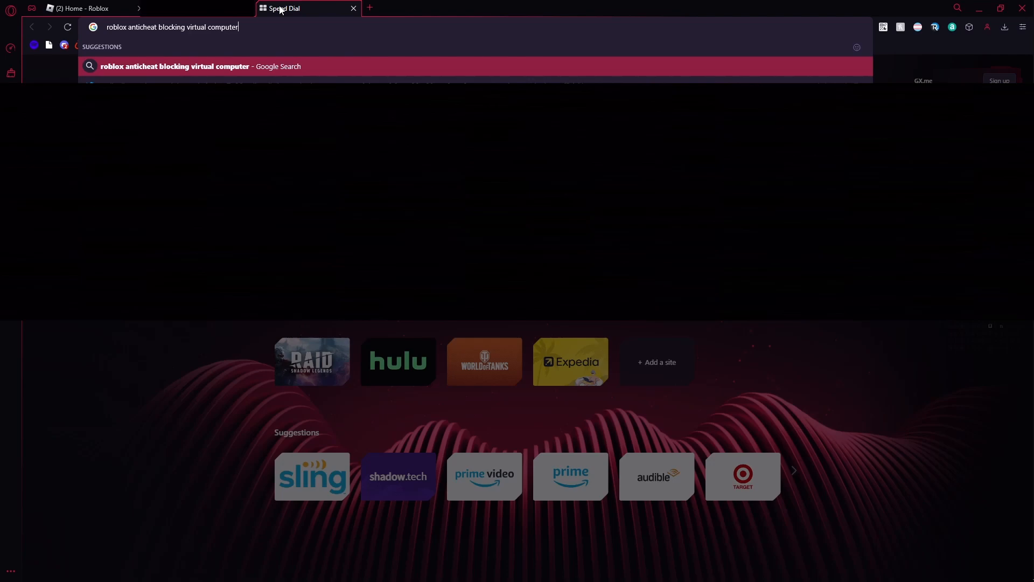
key(Return)
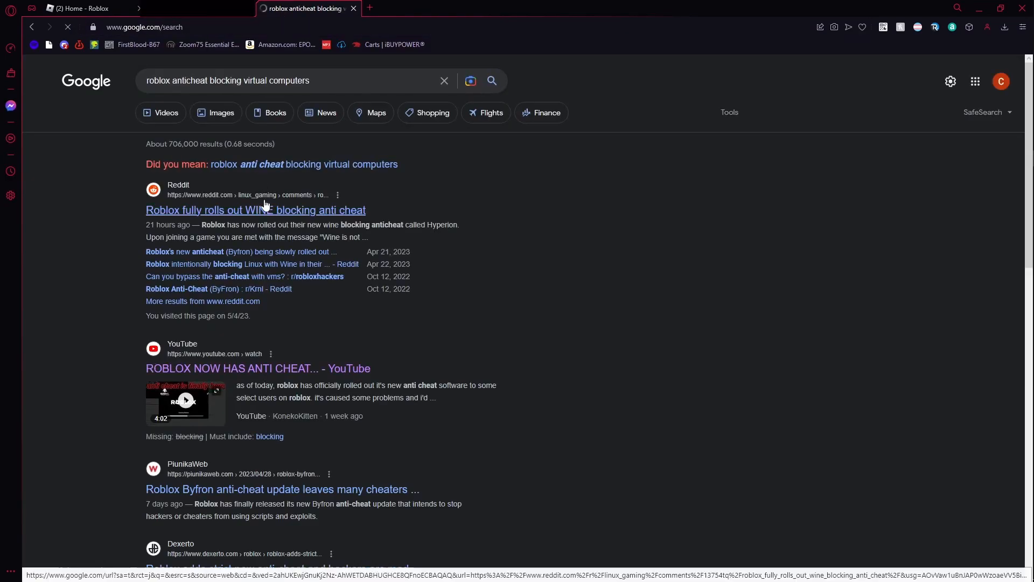
Open the Reddit result 'Roblox fully rolls out WINE blocking anti cheat'
click(255, 210)
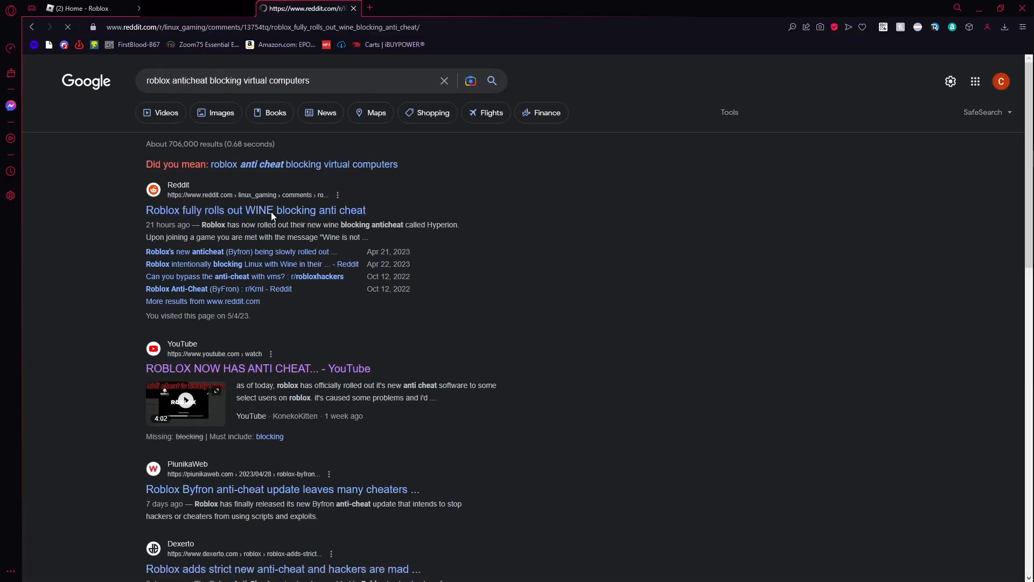
click(256, 210)
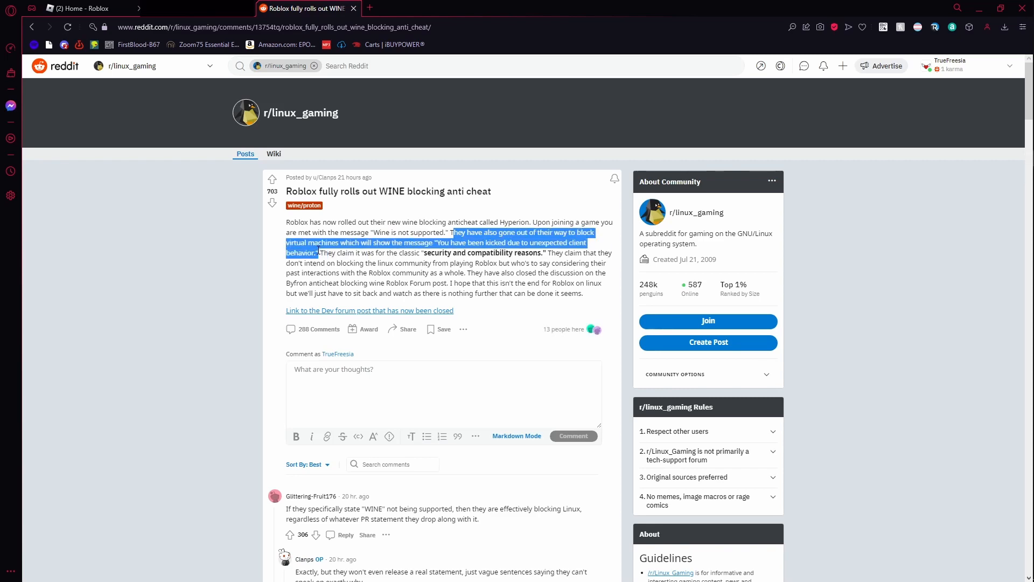
click(423, 256)
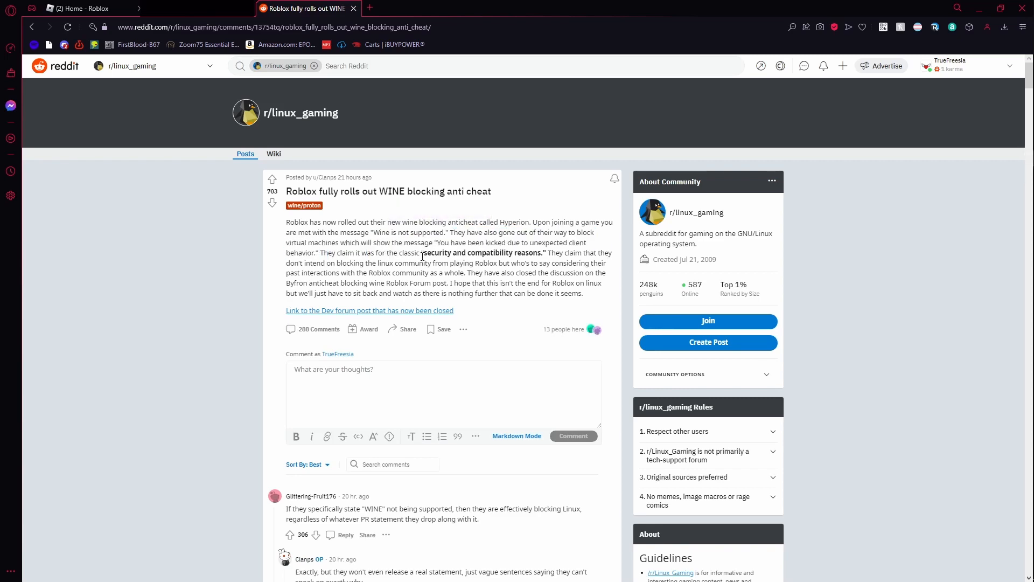
mouse_move(817, 283)
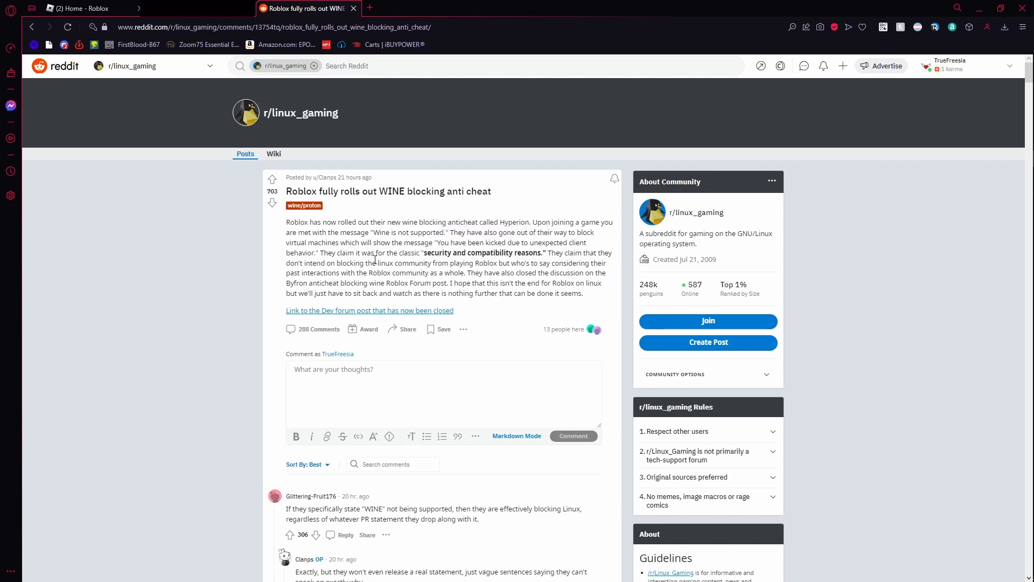
scroll(down, 3)
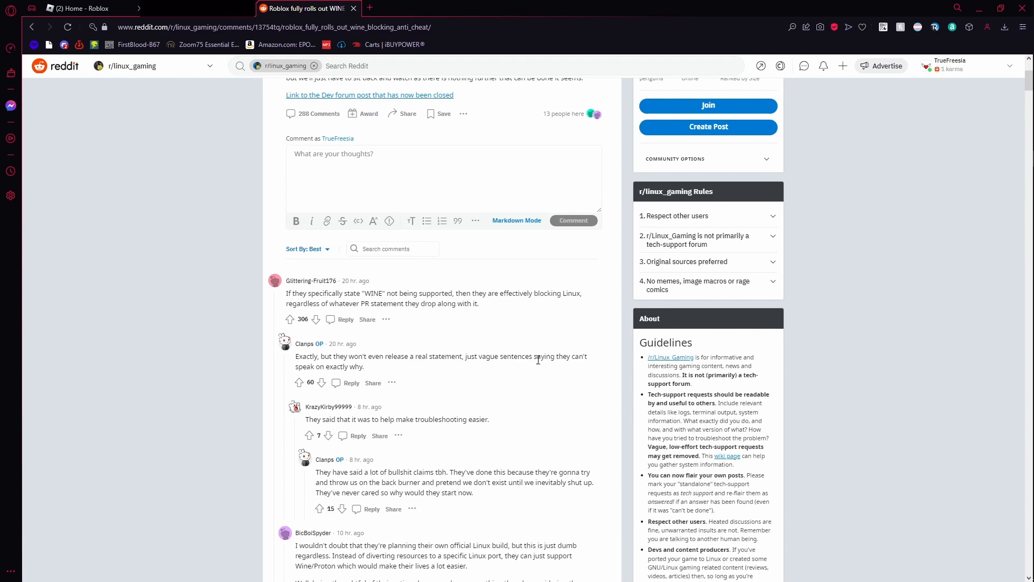
scroll(up, 3)
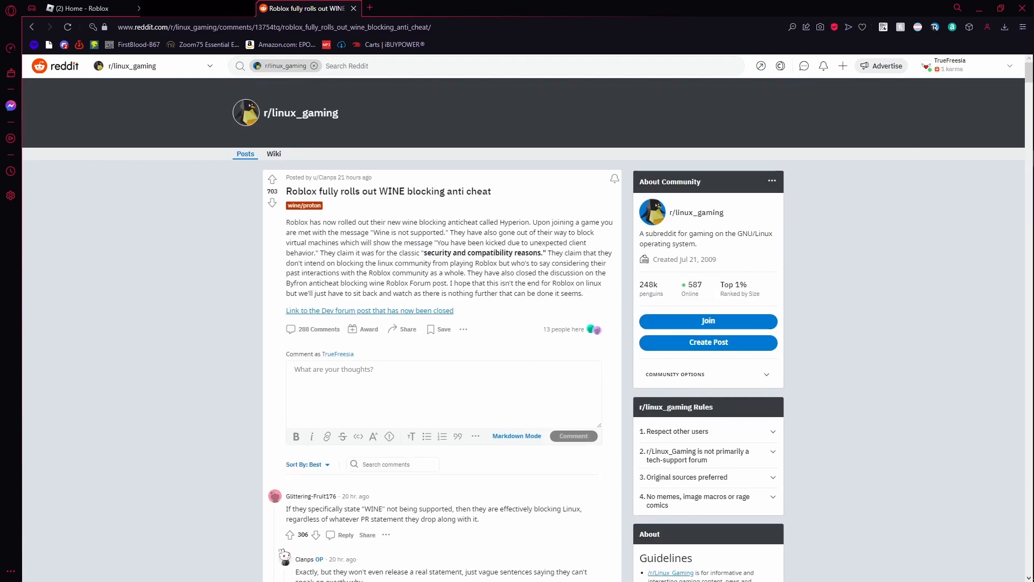